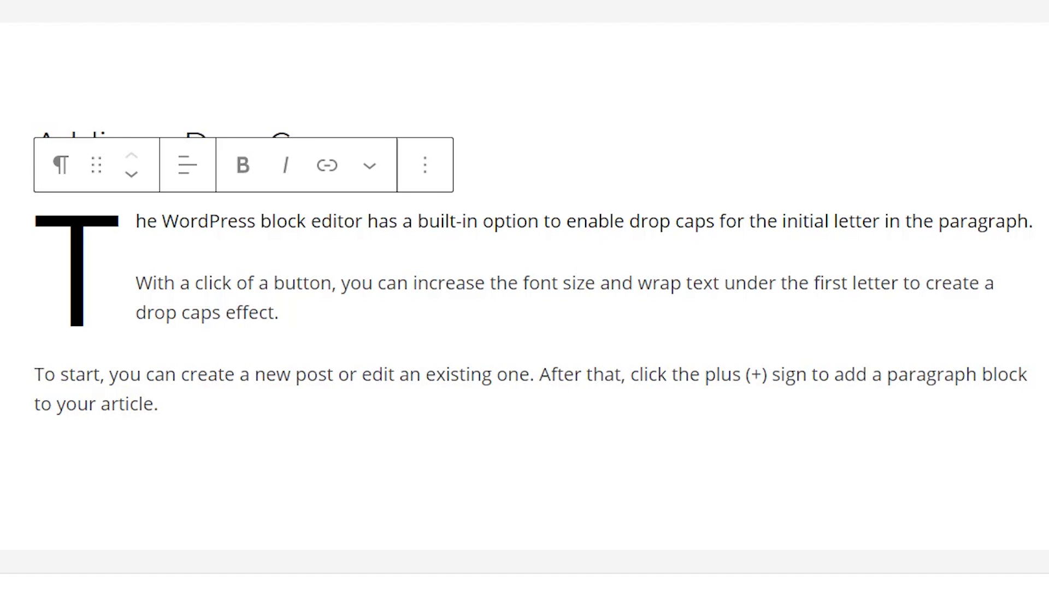
- Go to the All Posts list from the admin sidebar
click(539, 148)
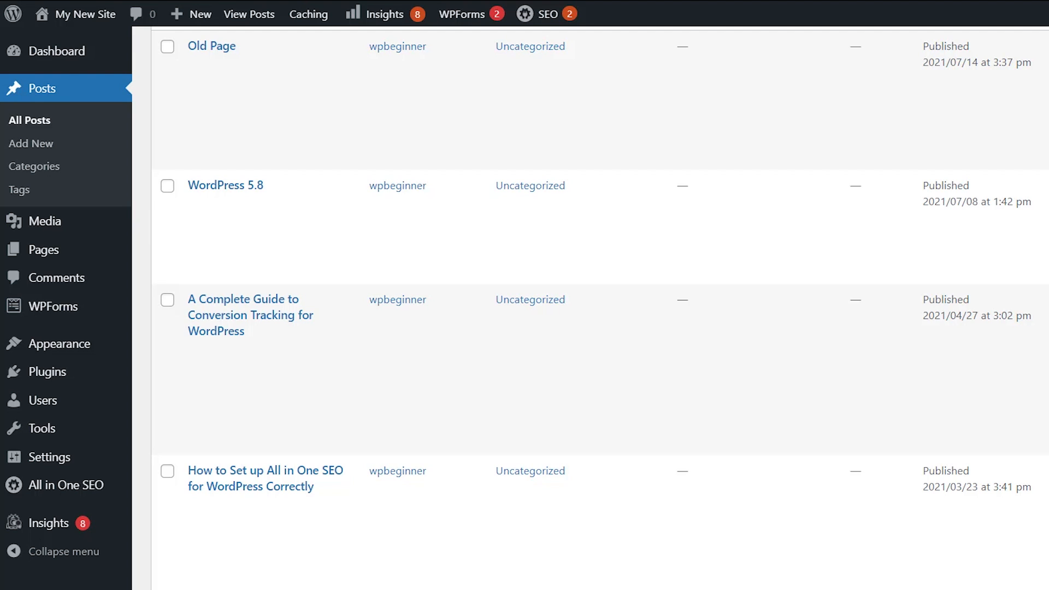
mouse_move(251, 314)
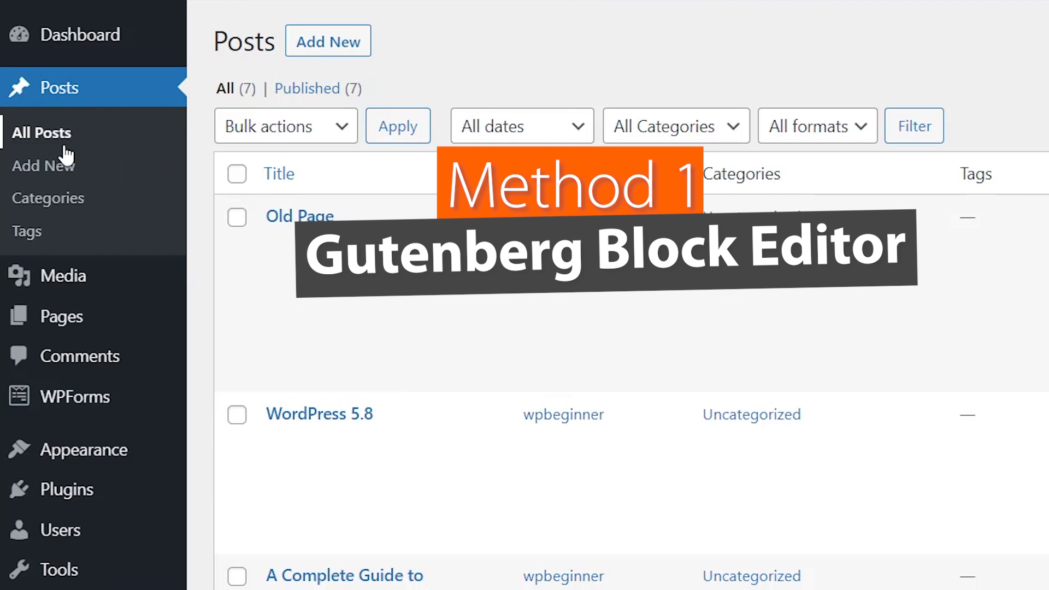
mouse_move(416, 473)
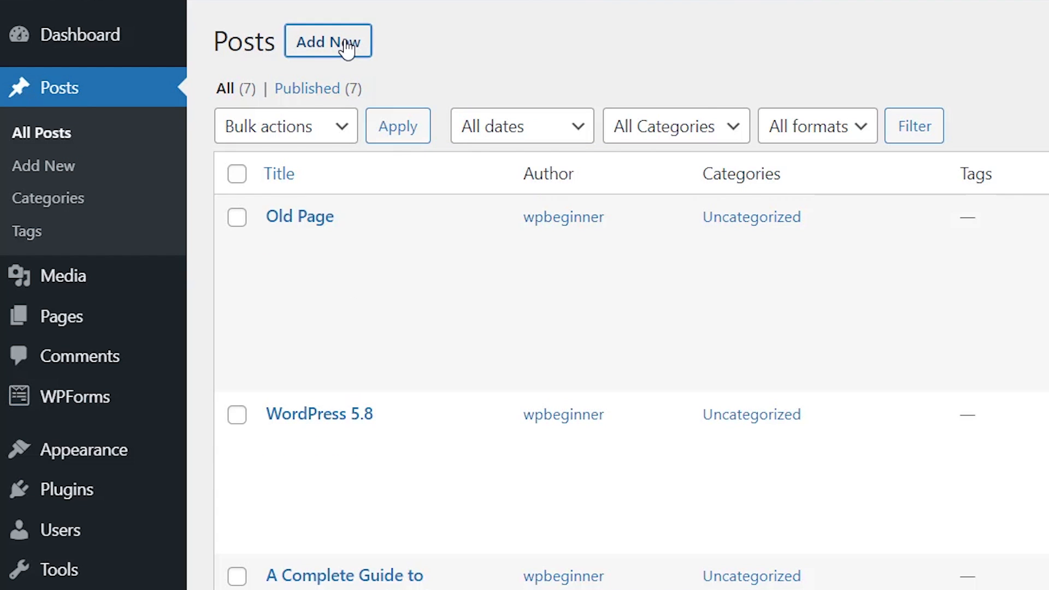
- Start a new post with Add New, landing in the block editor
click(328, 42)
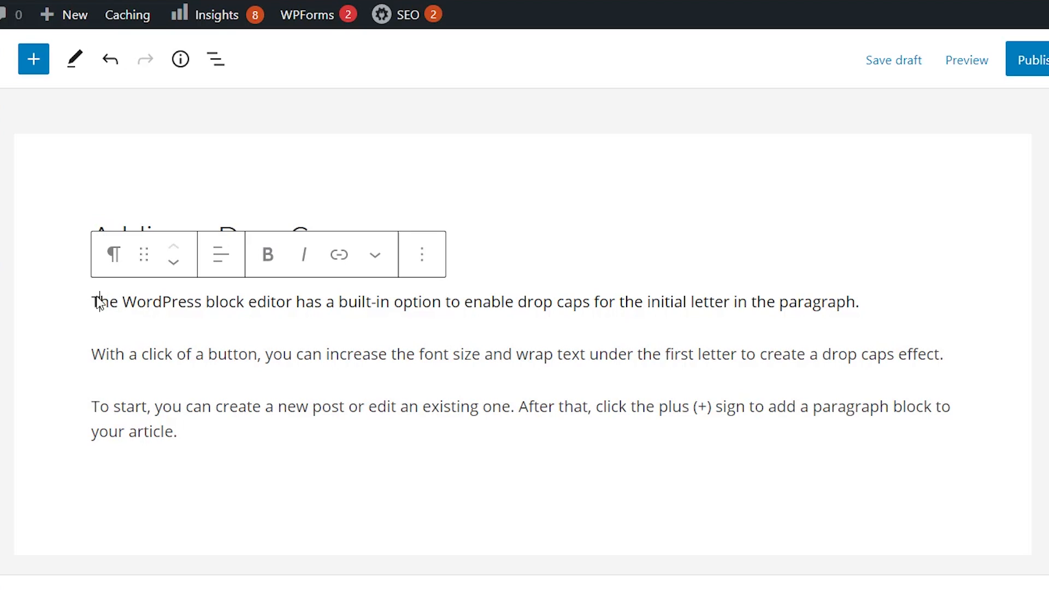
mouse_move(112, 254)
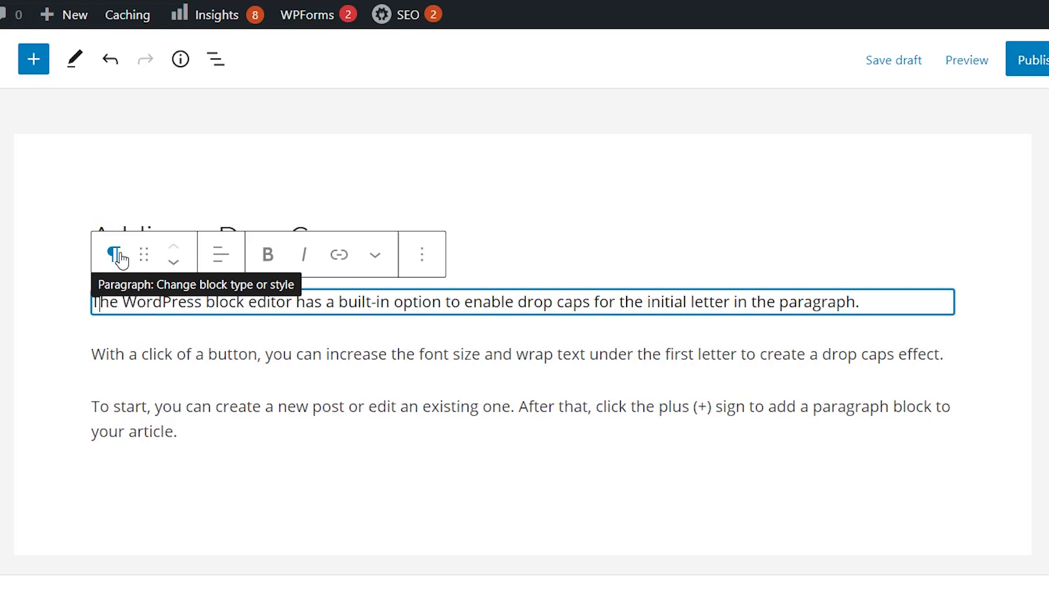
mouse_move(260, 325)
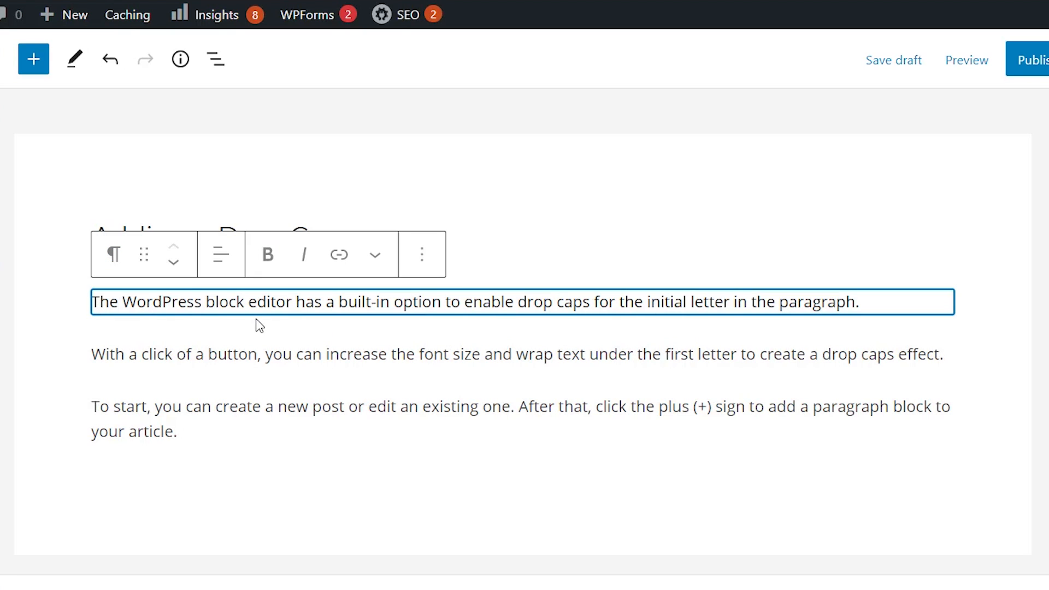
- Select the first paragraph block and show its Block settings in the sidebar
click(300, 301)
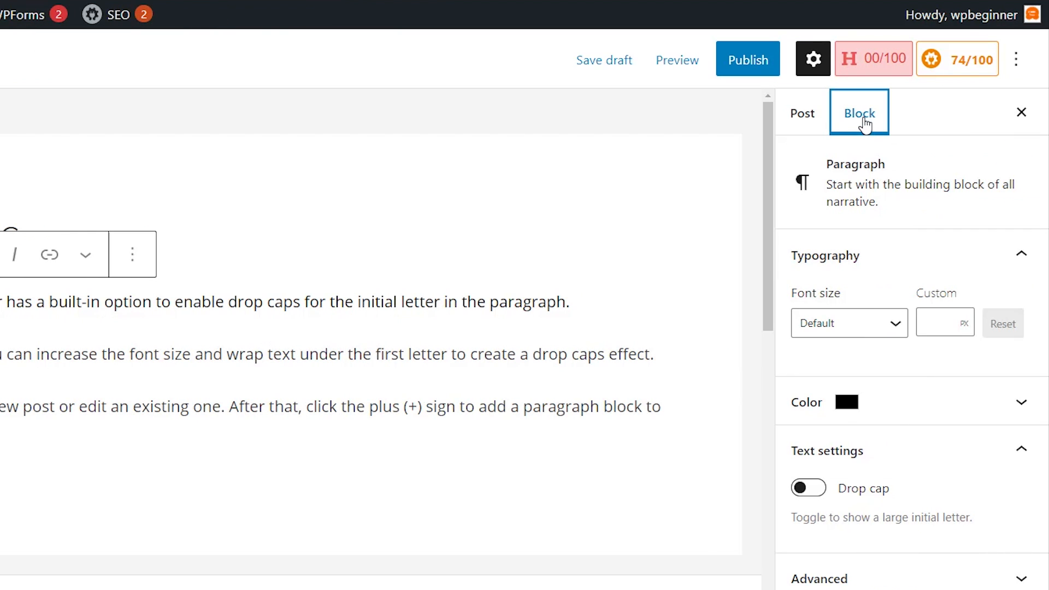
mouse_move(889, 150)
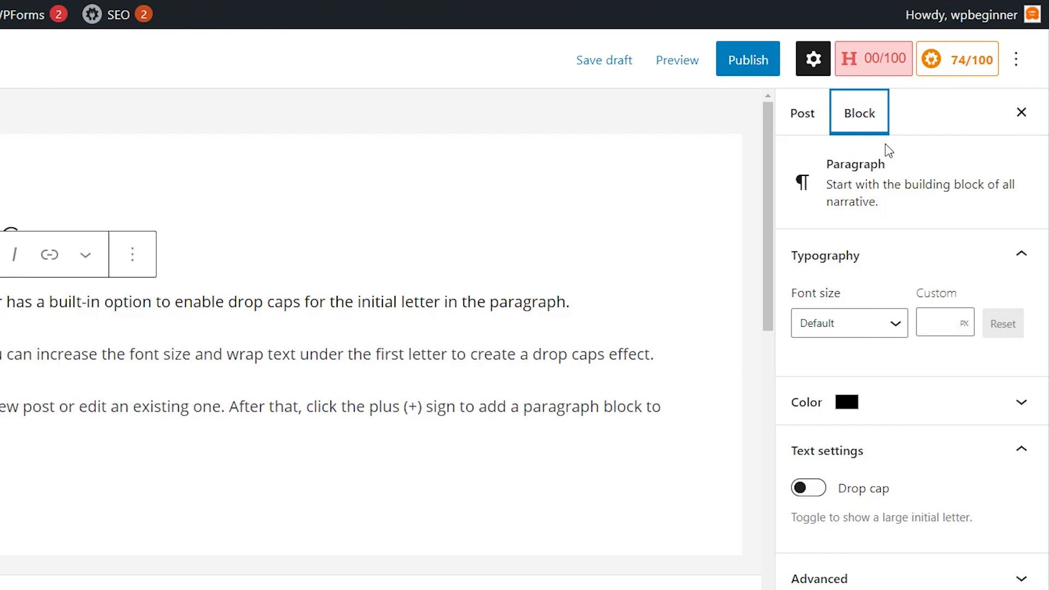
click(813, 59)
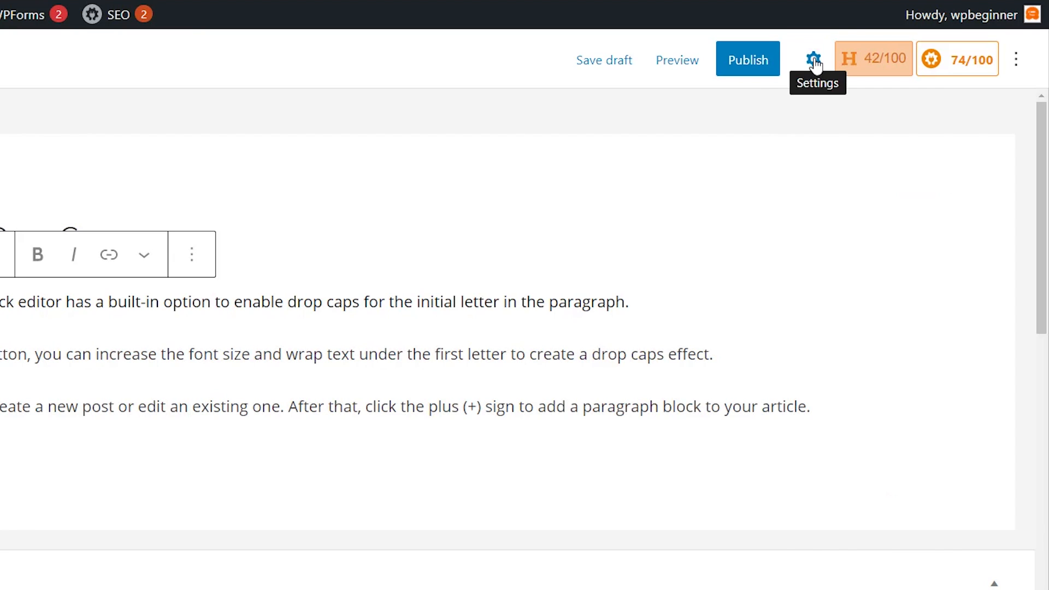
click(814, 59)
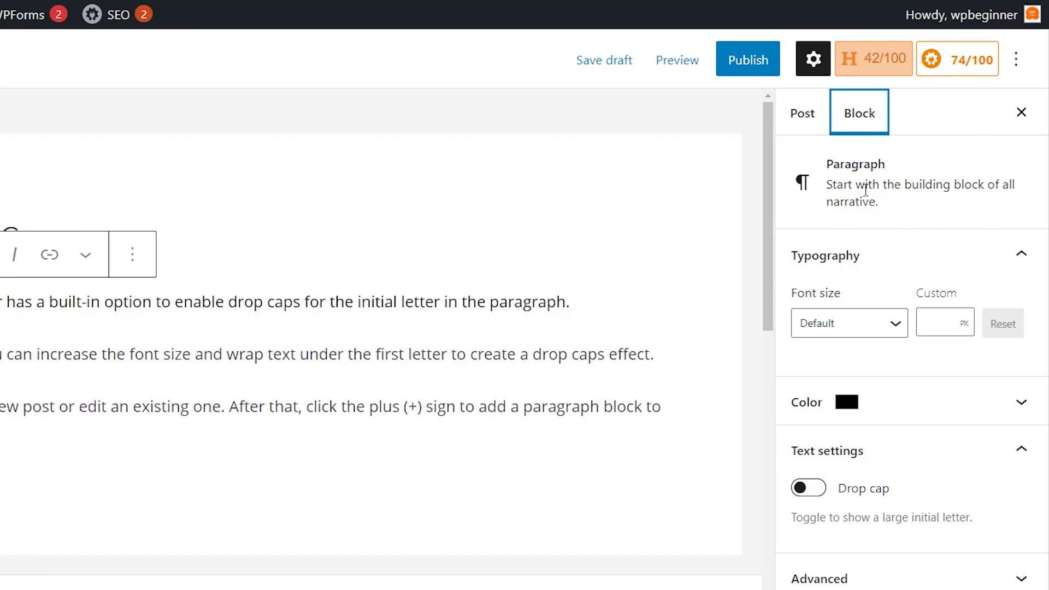
mouse_move(896, 481)
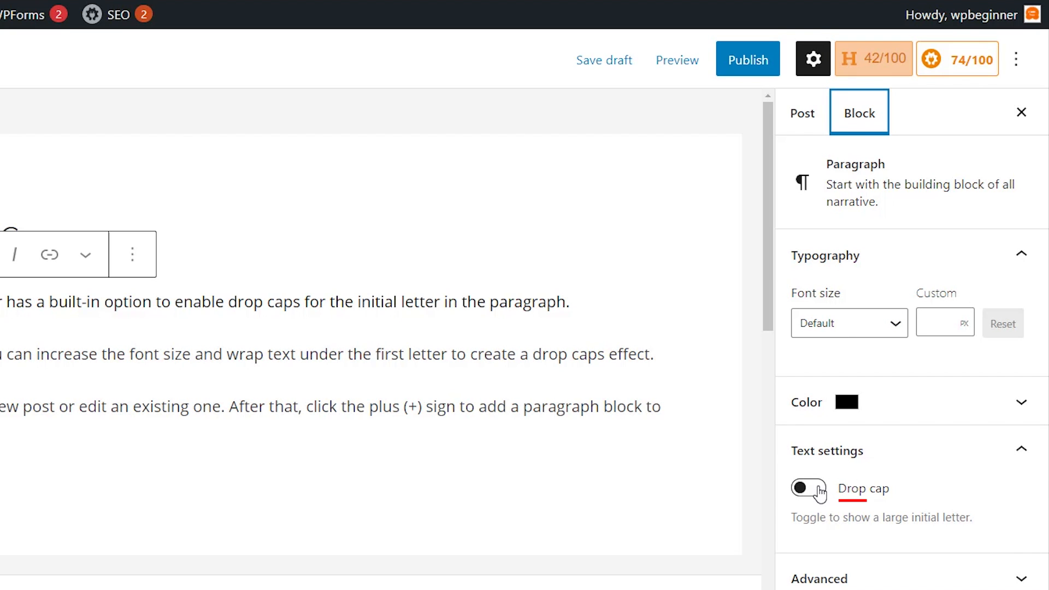
- Turn on Drop cap for the first paragraph, try pink text, then revert it to black
click(809, 488)
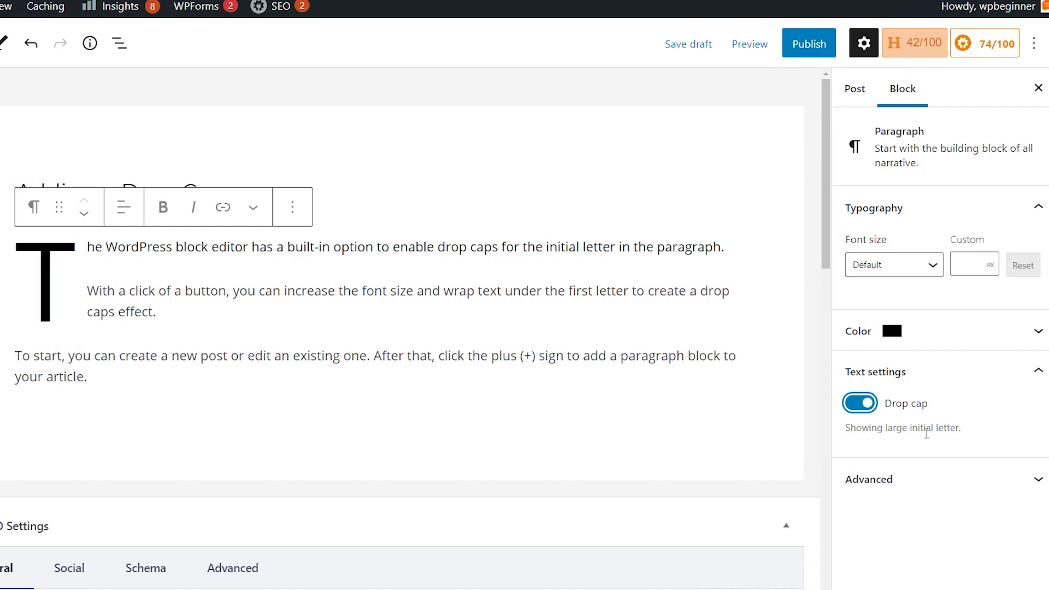
mouse_move(927, 335)
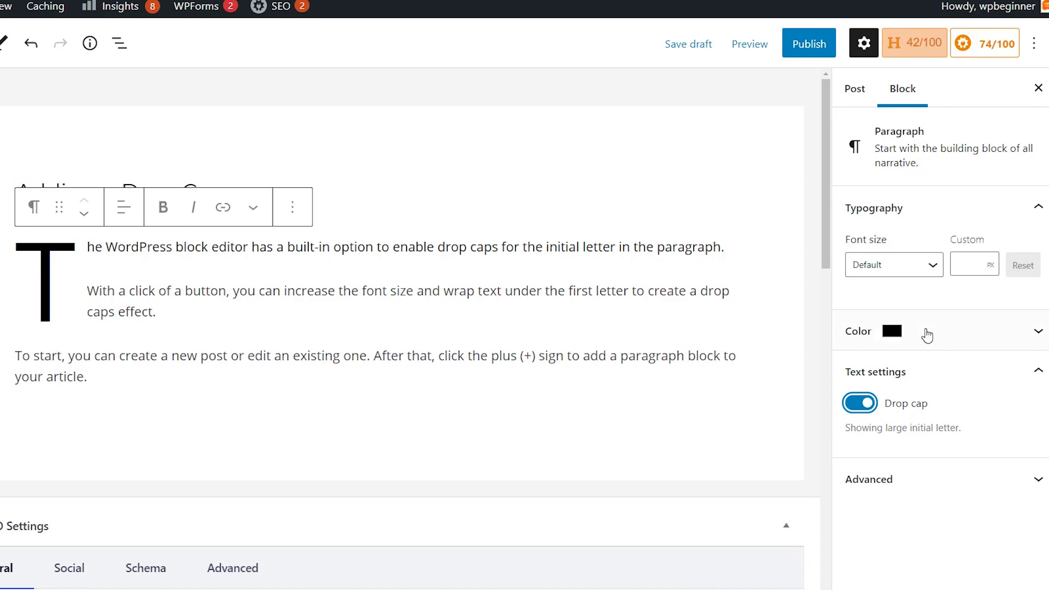
click(953, 390)
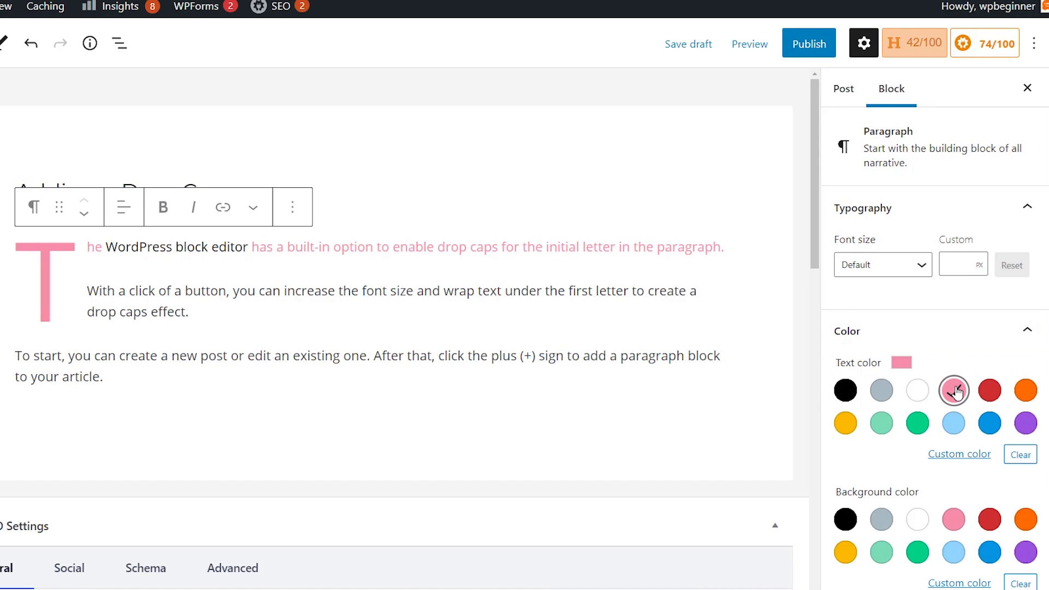
click(955, 391)
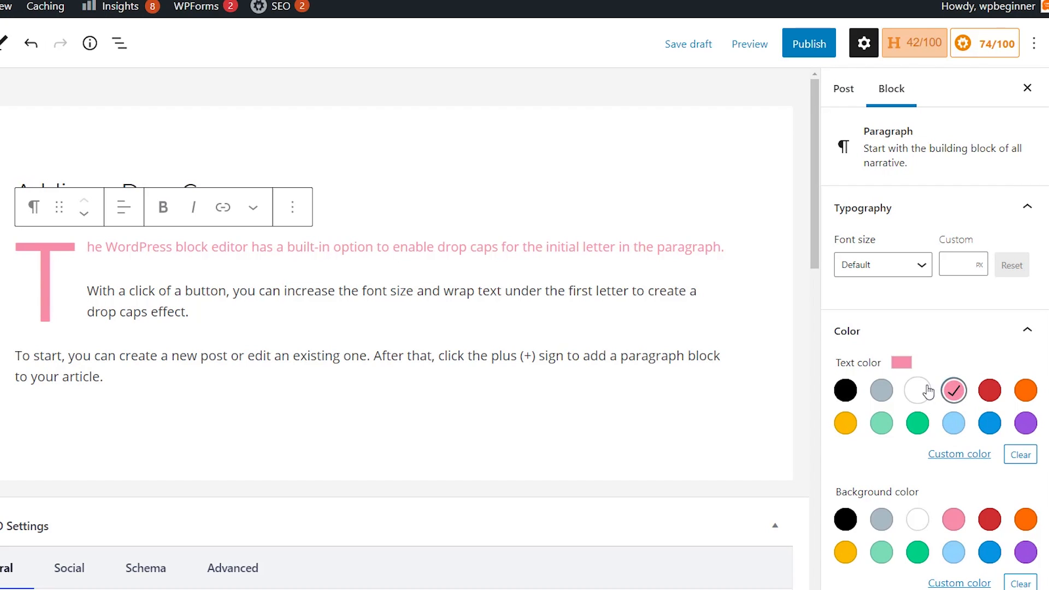
mouse_move(845, 390)
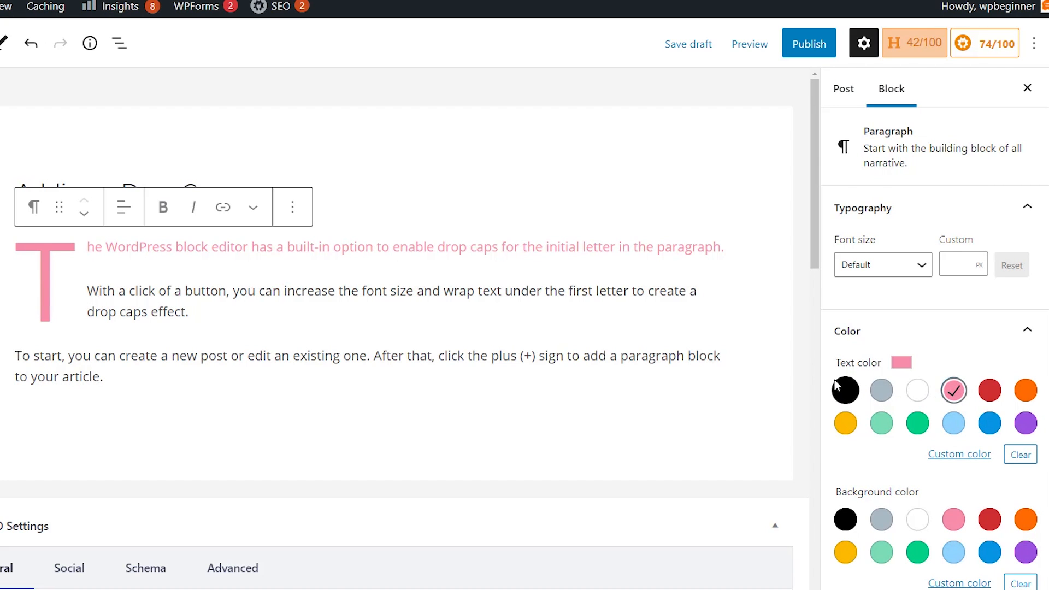
click(845, 391)
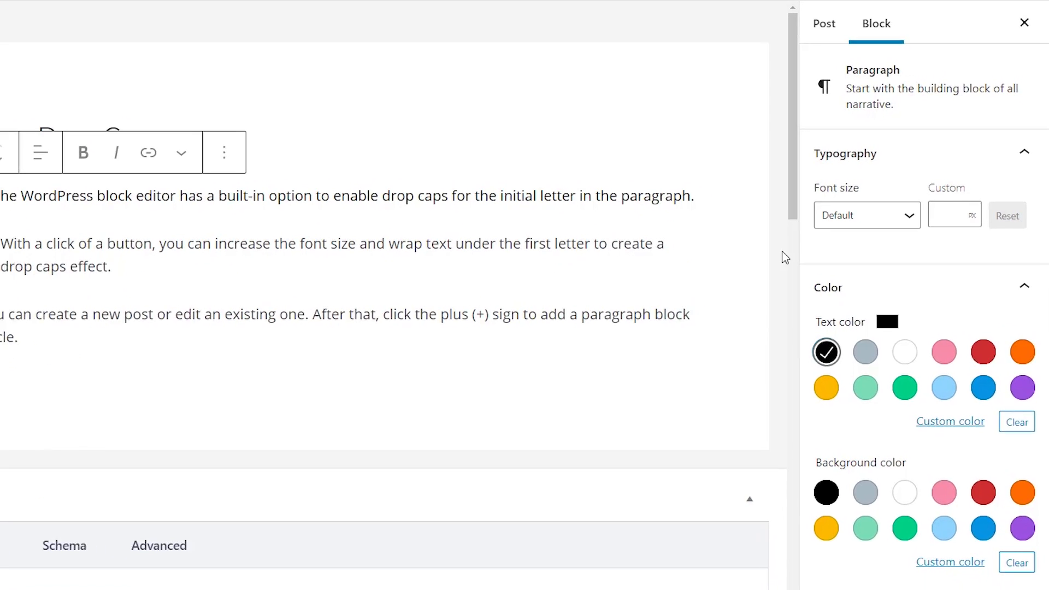
scroll(down, 3)
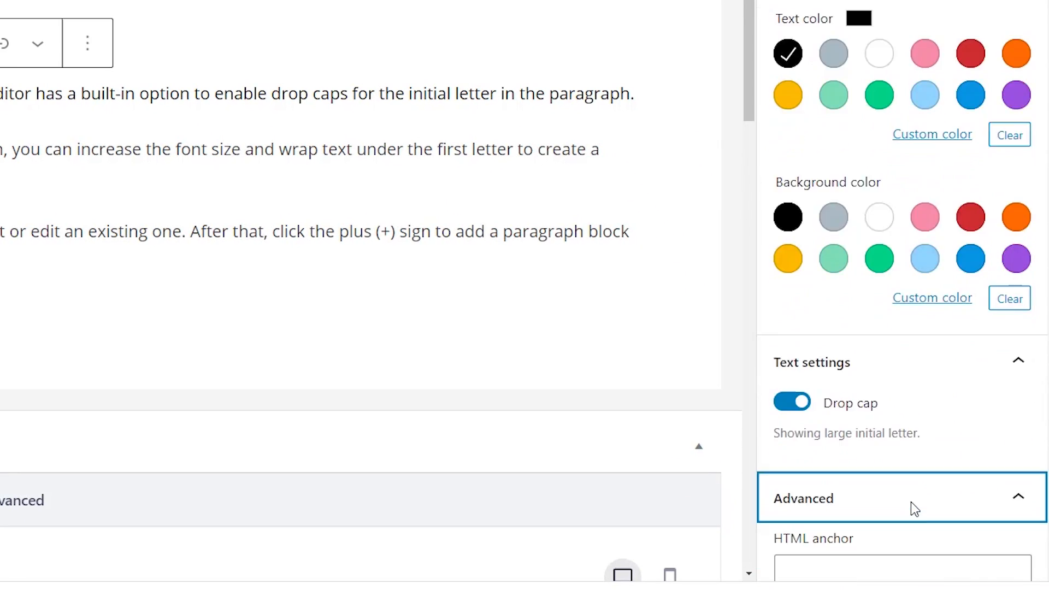
scroll(down, 3)
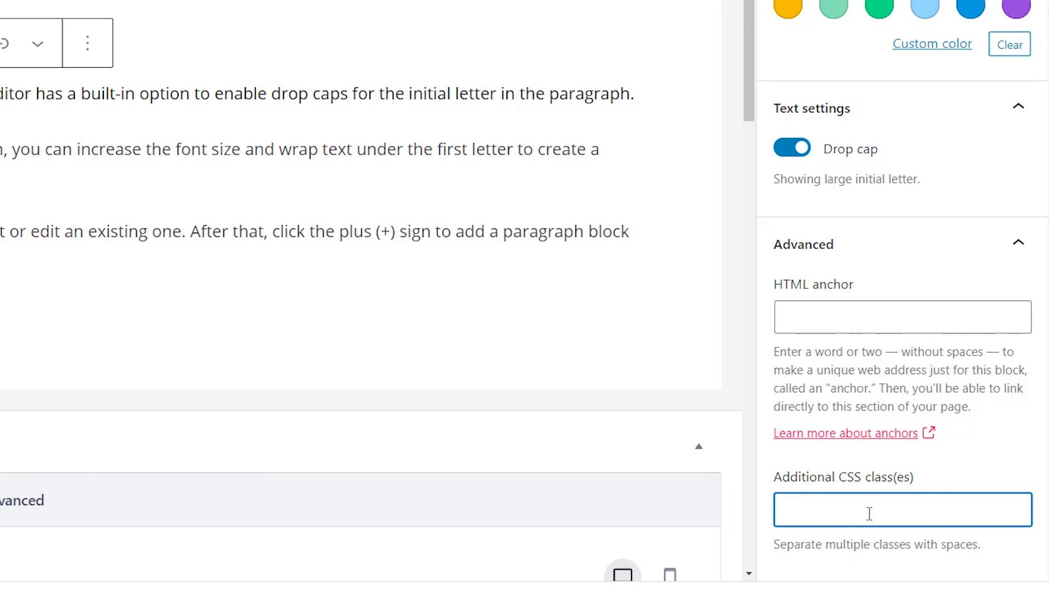
- Publish the Adding a Drop Cap post and view it live
click(728, 65)
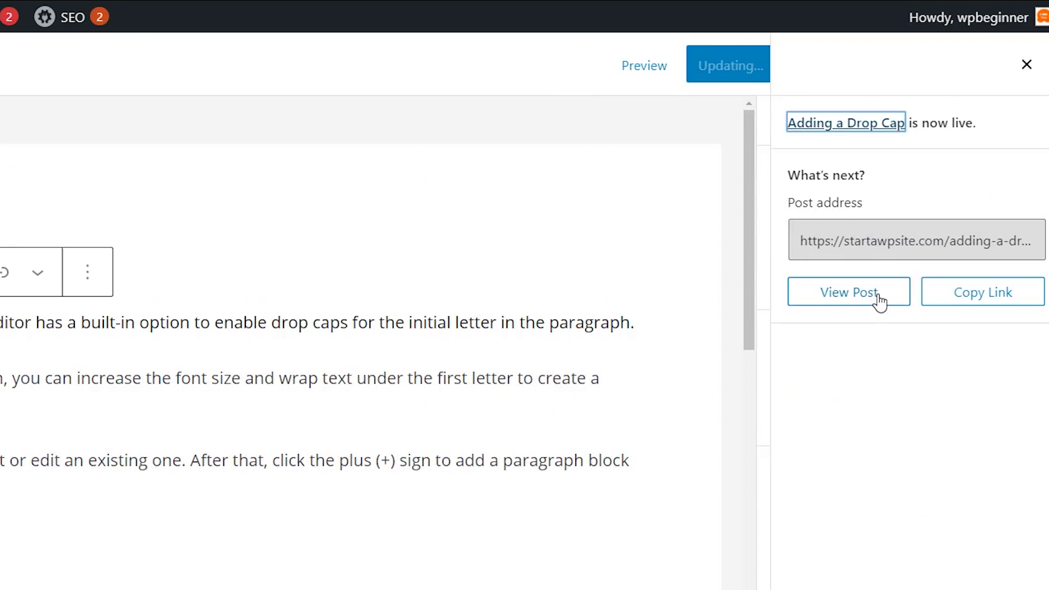
click(1027, 65)
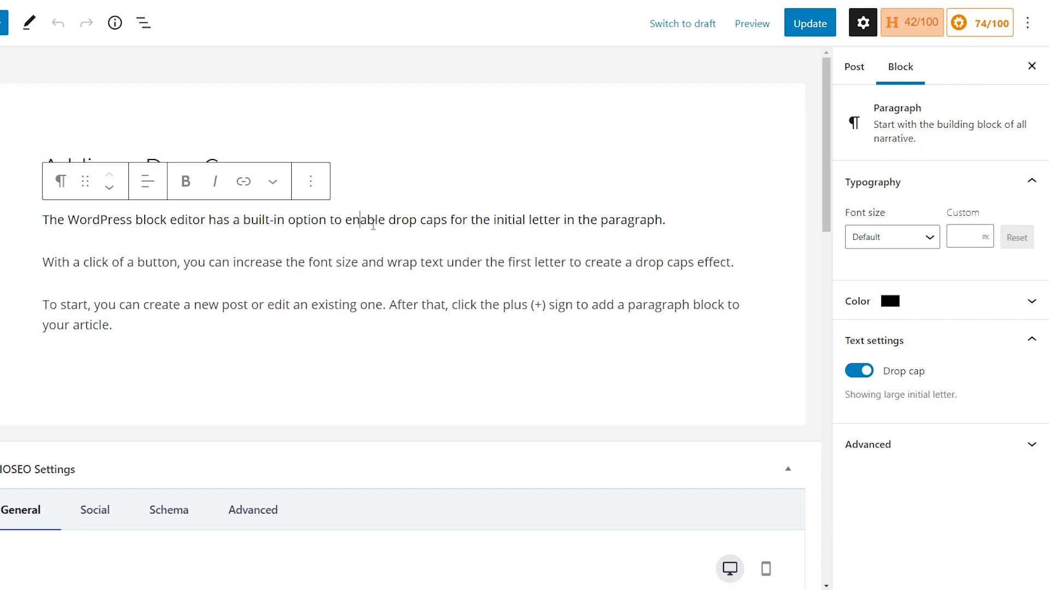
click(867, 444)
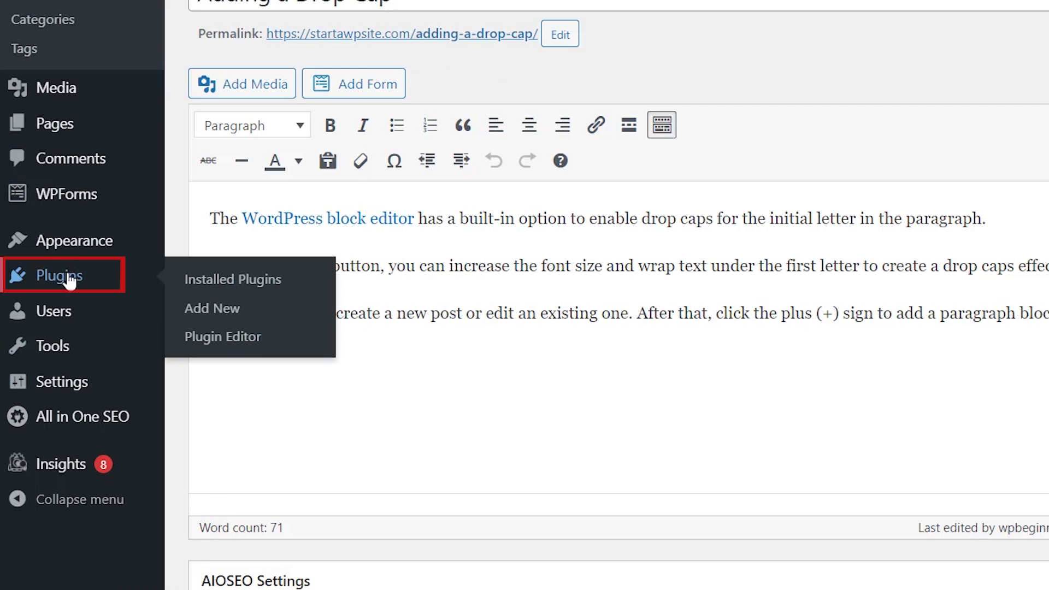
mouse_move(212, 308)
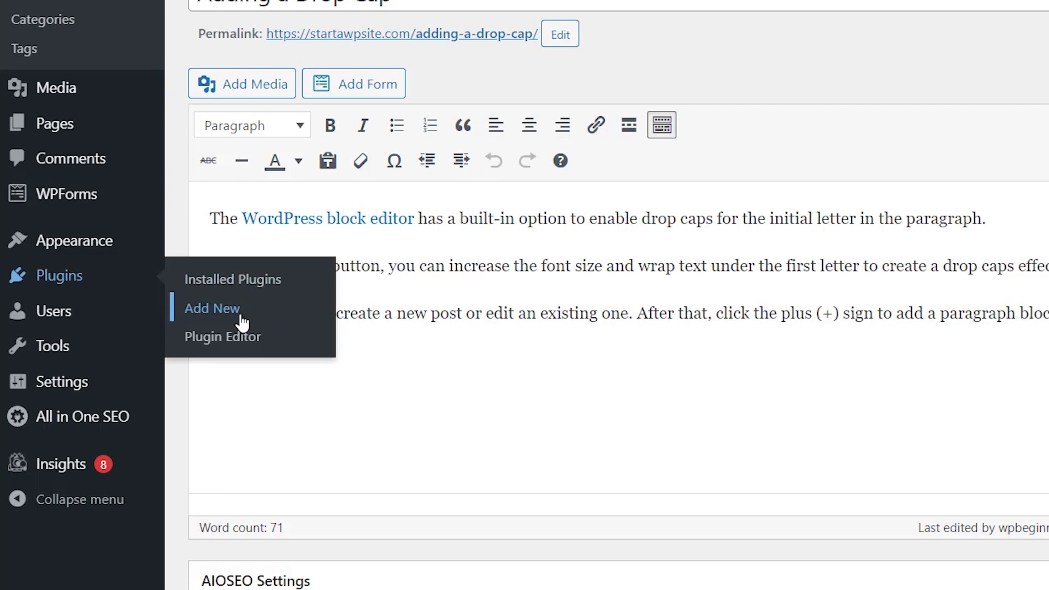
- Search Add Plugins for 'initial letter', then install and activate the Initial Letter plugin
click(213, 308)
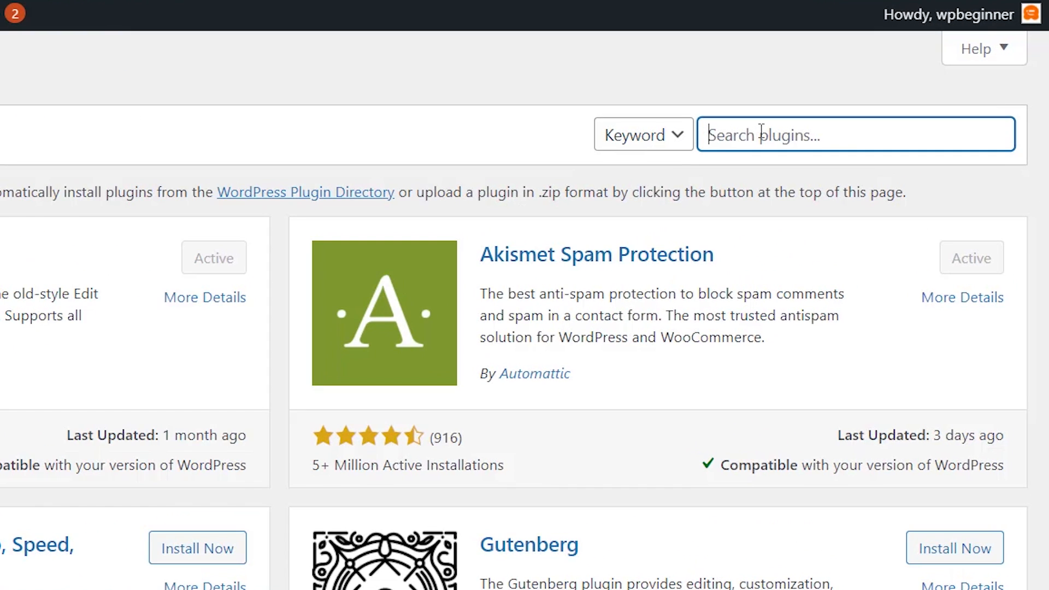
text(initial letter)
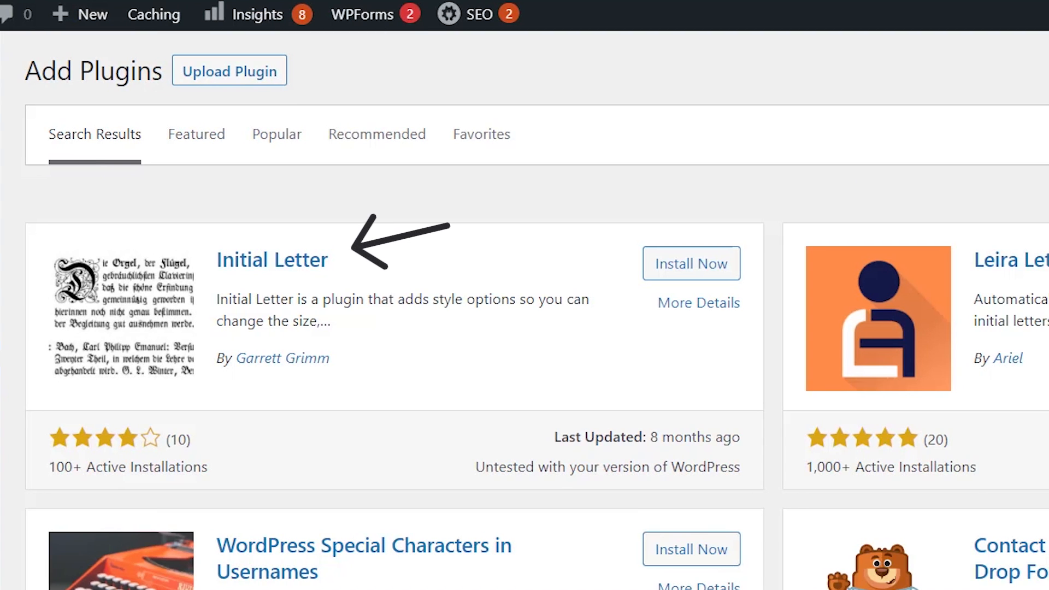
click(691, 263)
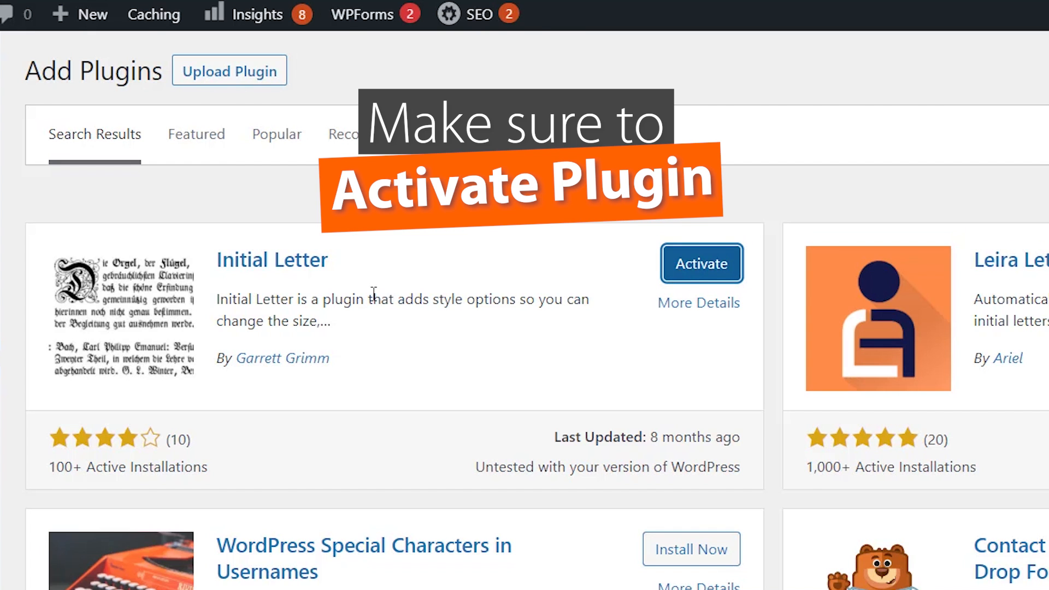
click(702, 263)
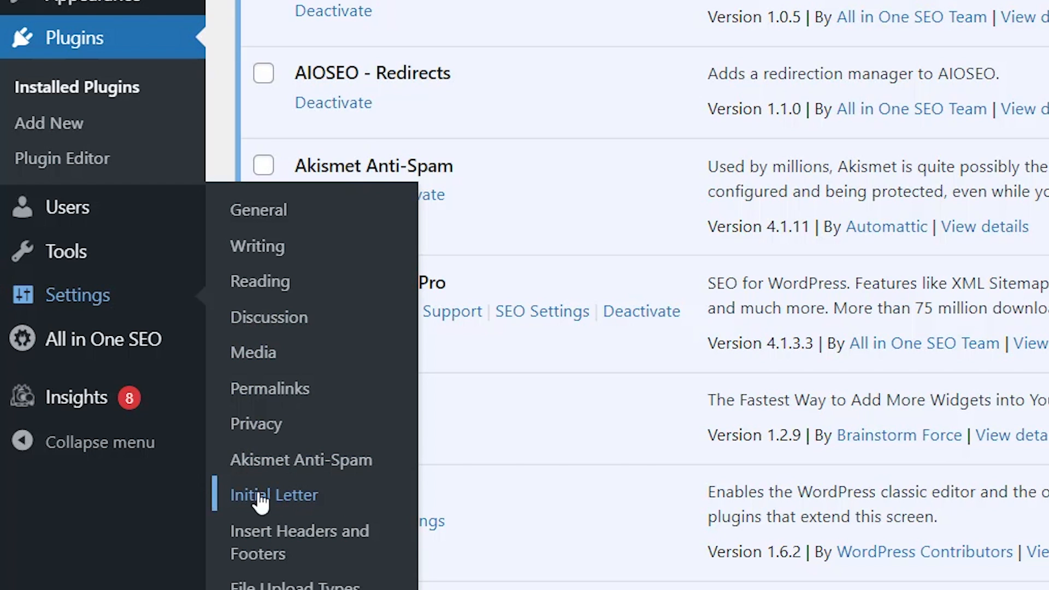
- In Settings > Initial Letter, choose a new colour swatch for the drop cap
click(274, 494)
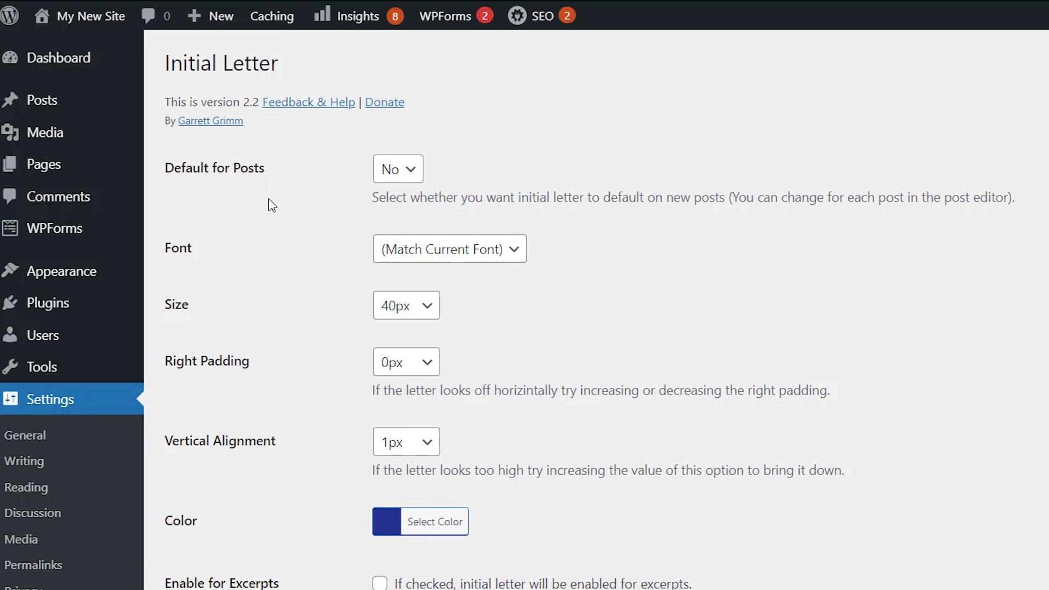
mouse_move(398, 168)
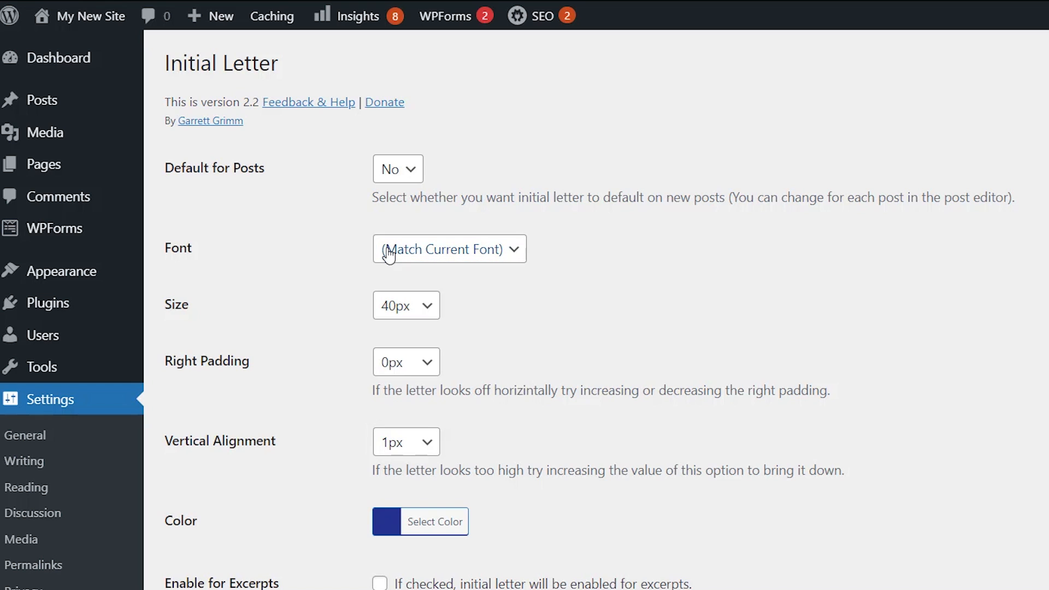
scroll(down, 3)
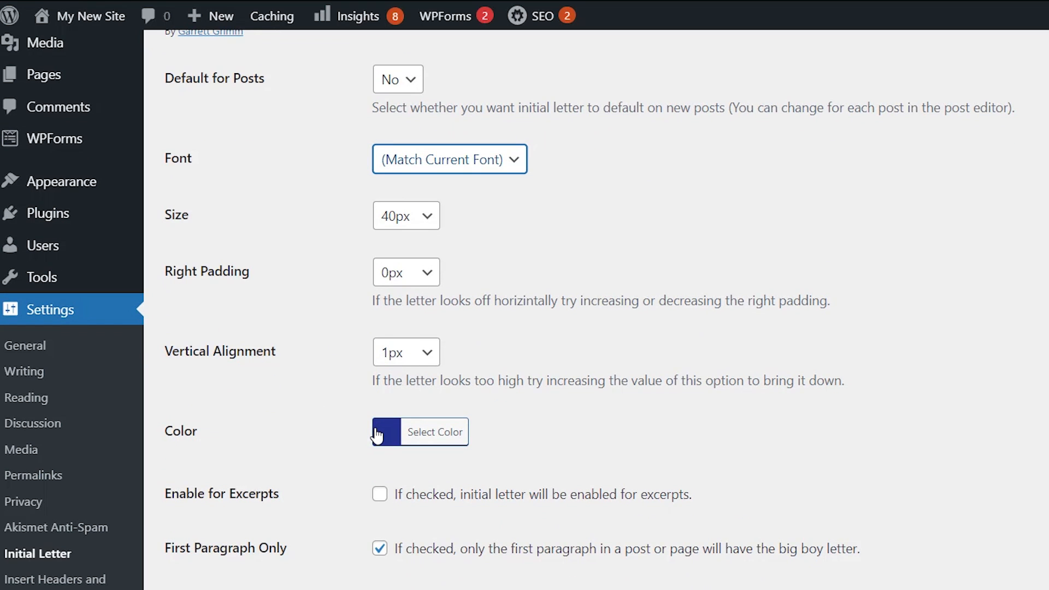
mouse_move(320, 434)
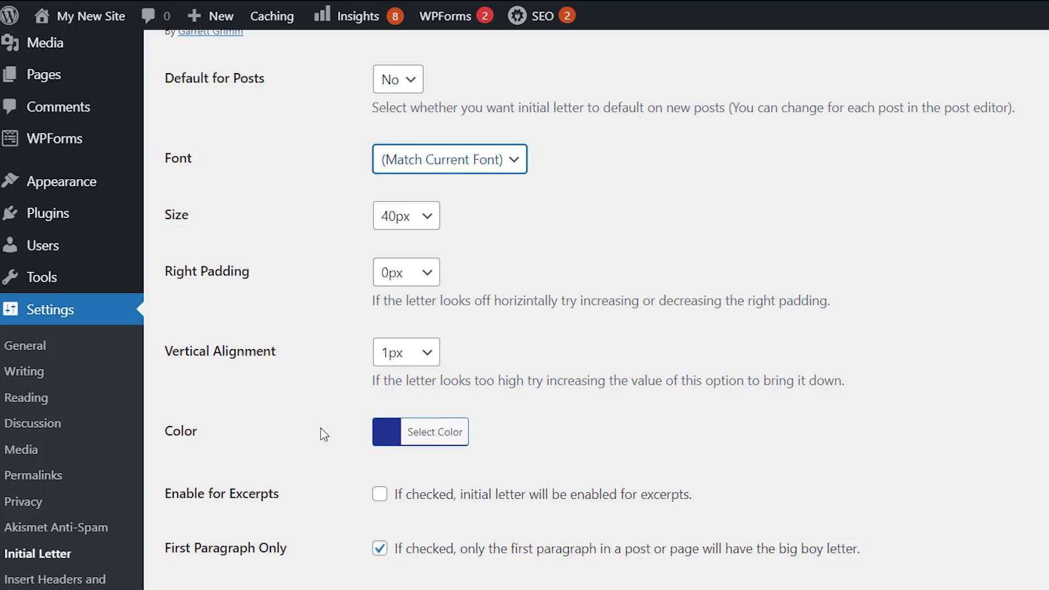
click(420, 432)
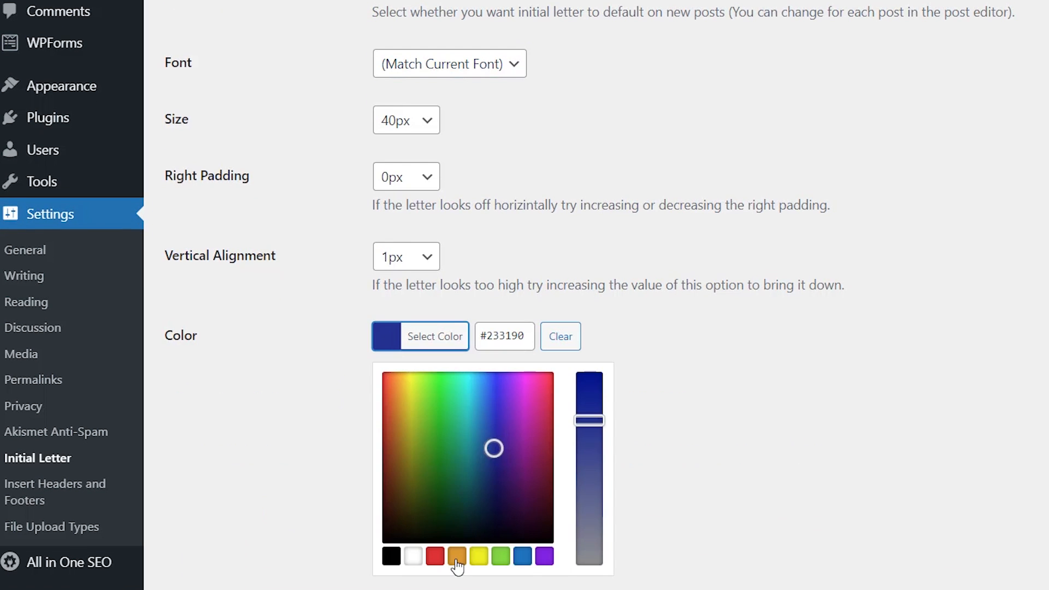
click(457, 555)
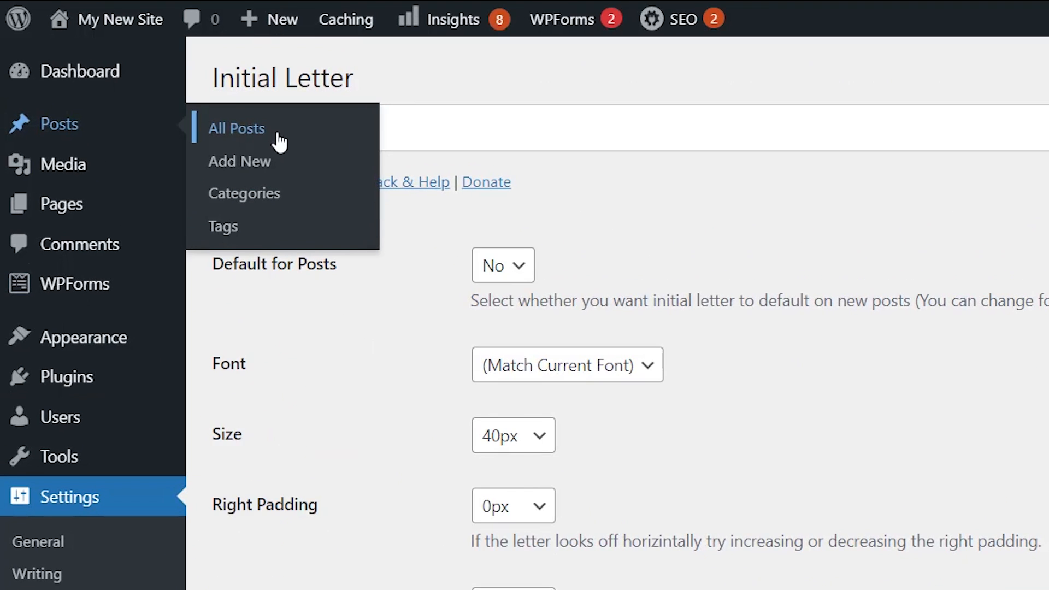
- From All Posts, open Adding a Drop Cap for editing in the classic editor
click(236, 129)
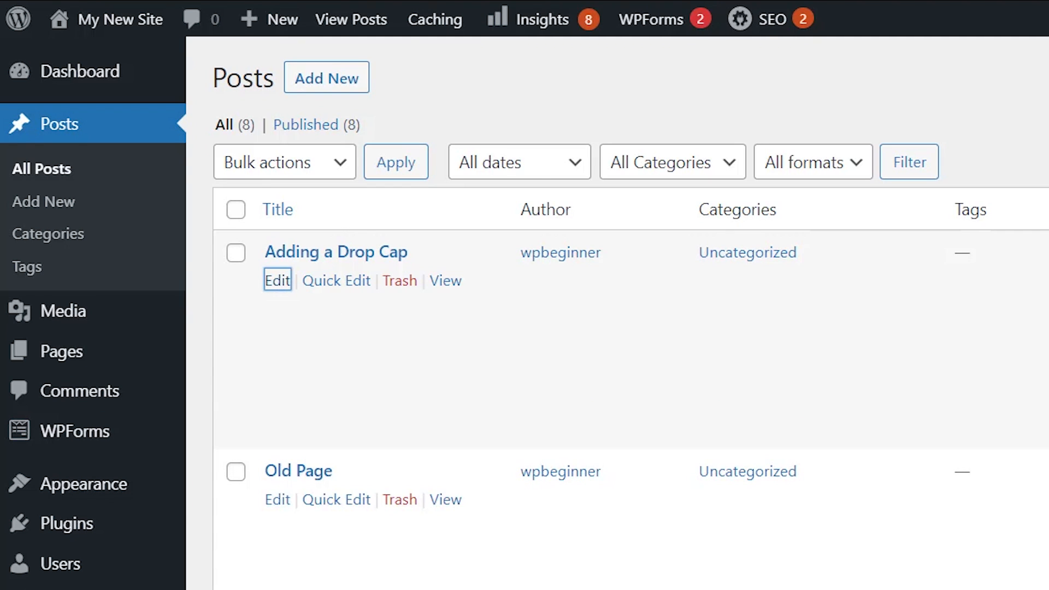
click(277, 281)
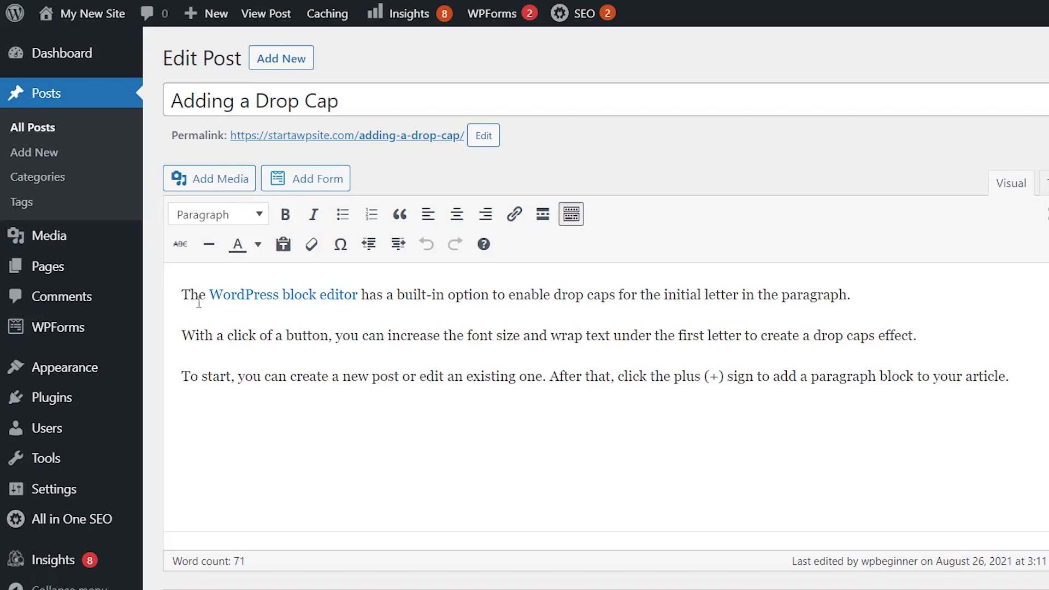
scroll(down, 3)
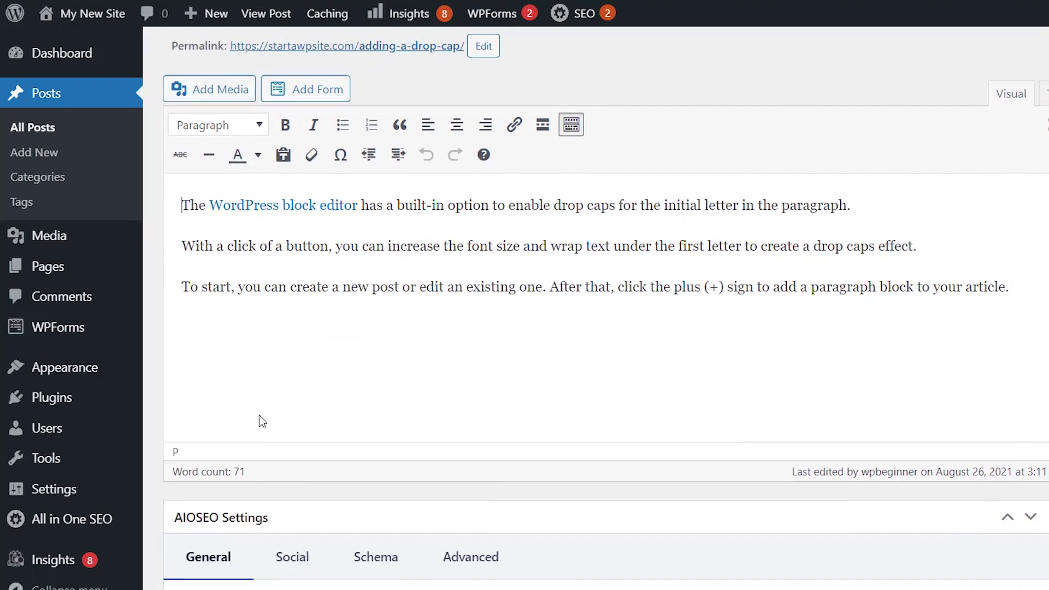
scroll(down, 3)
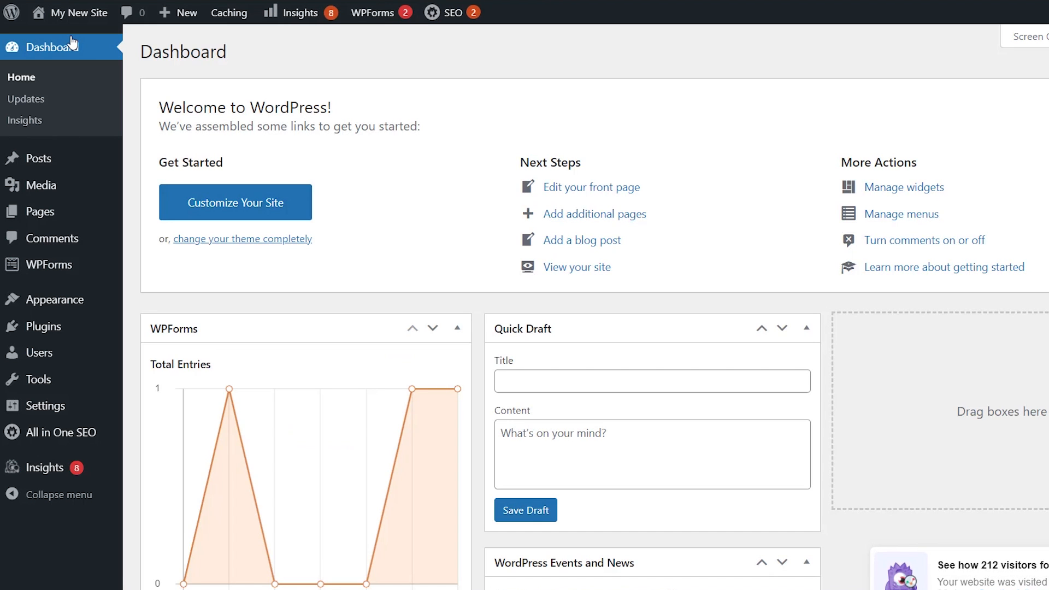
mouse_move(165, 392)
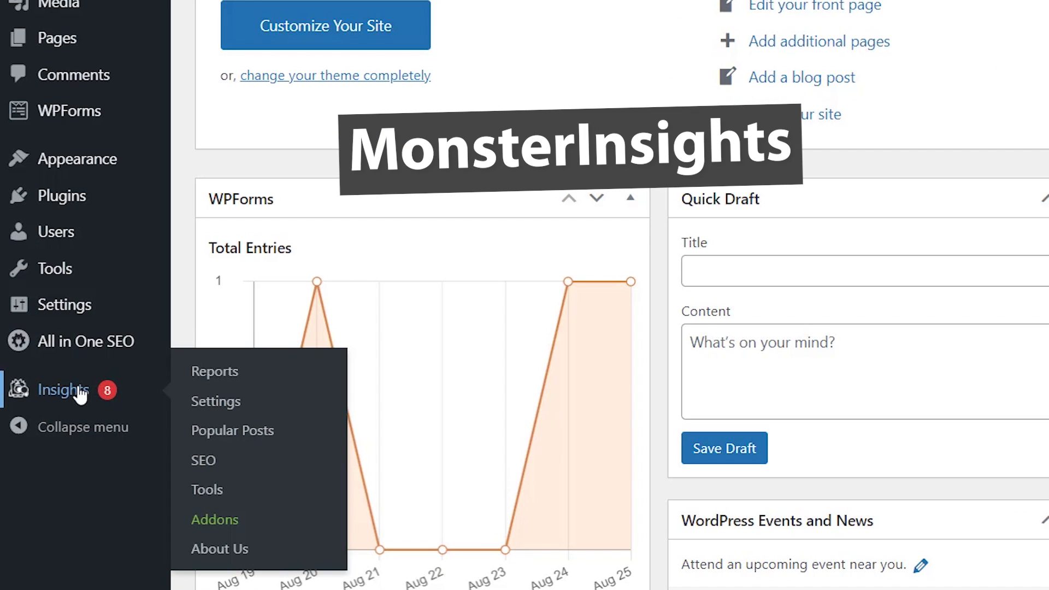
mouse_move(215, 372)
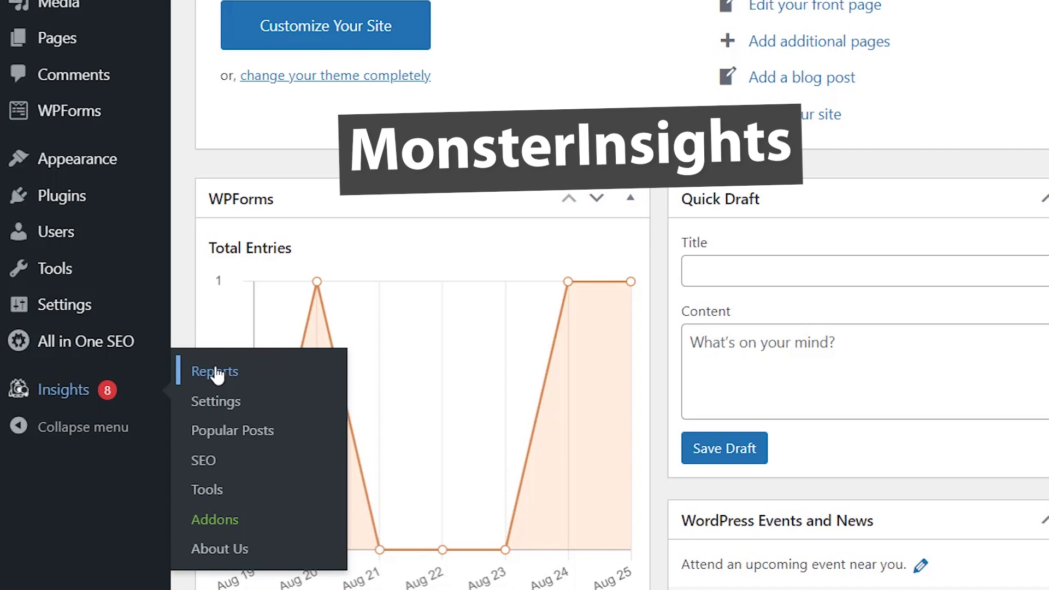
- Open Insights > Reports to reach the MonsterInsights Overview Report
click(215, 372)
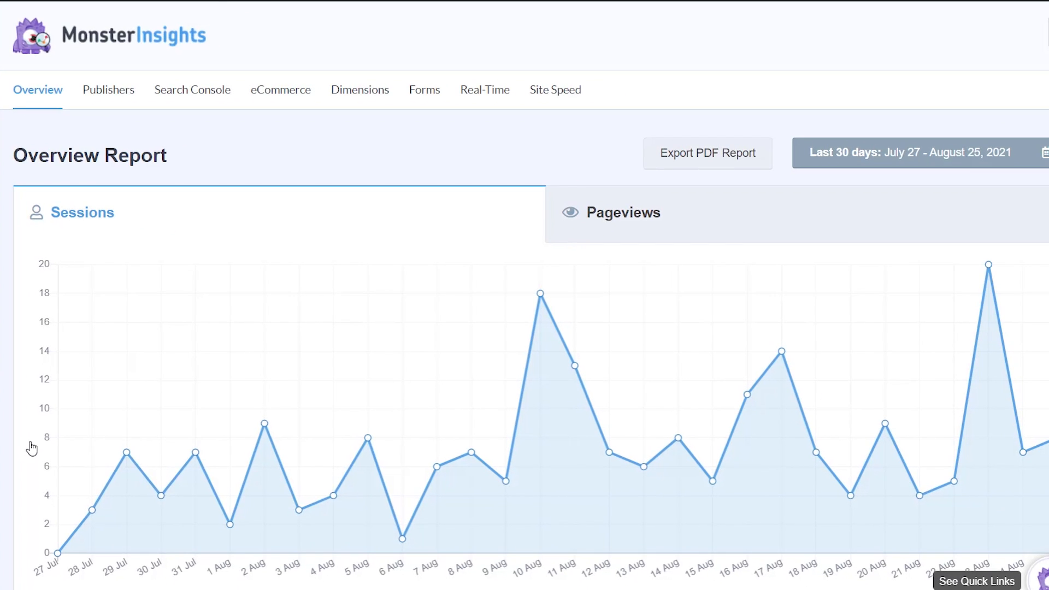
mouse_move(263, 425)
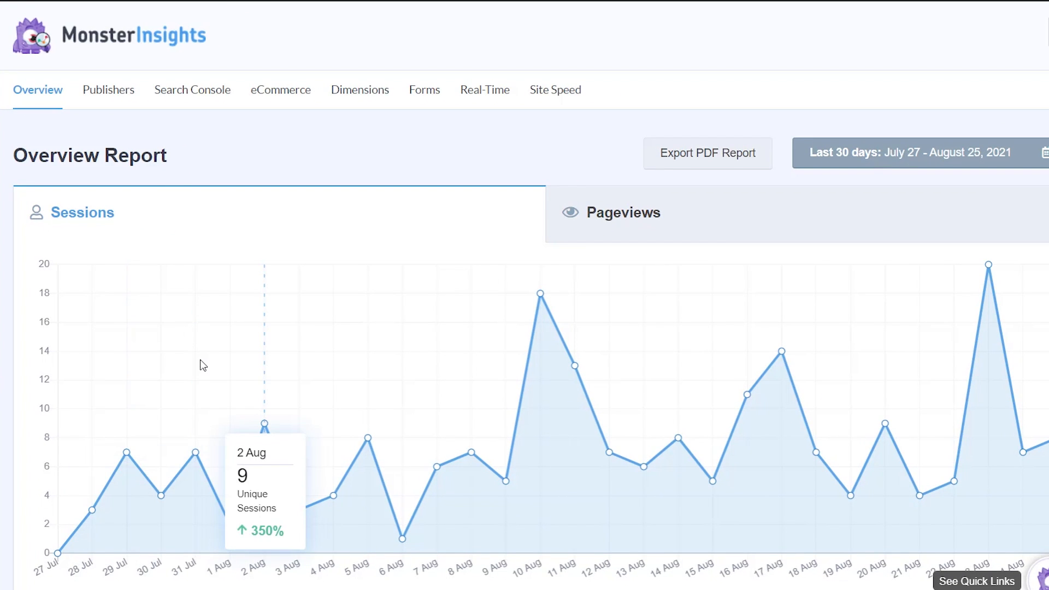
- Scroll the Overview Report down to top countries and referrals, then open a new browser tab
scroll(down, 3)
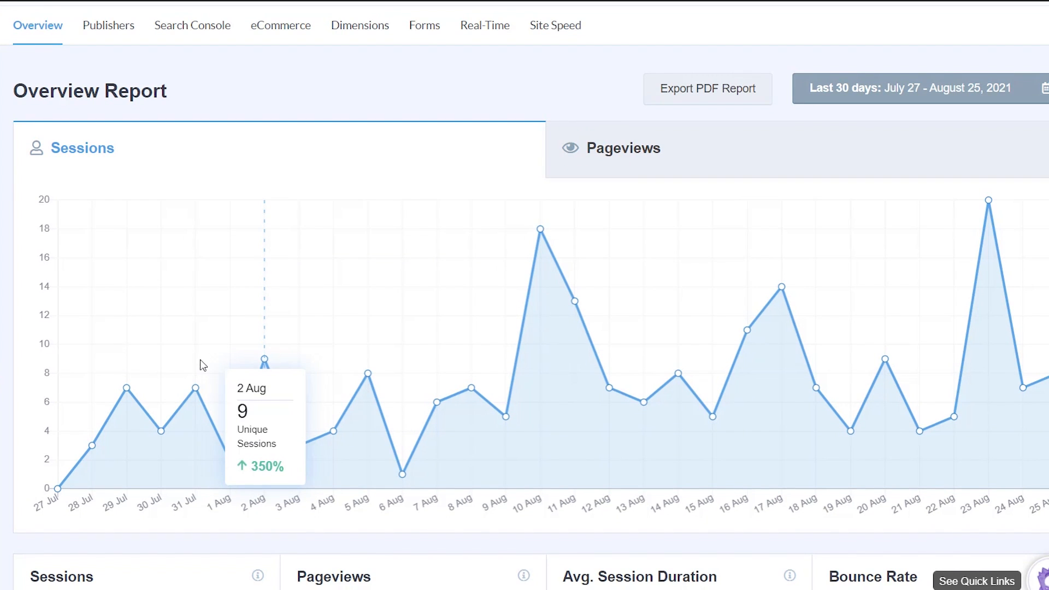
scroll(down, 3)
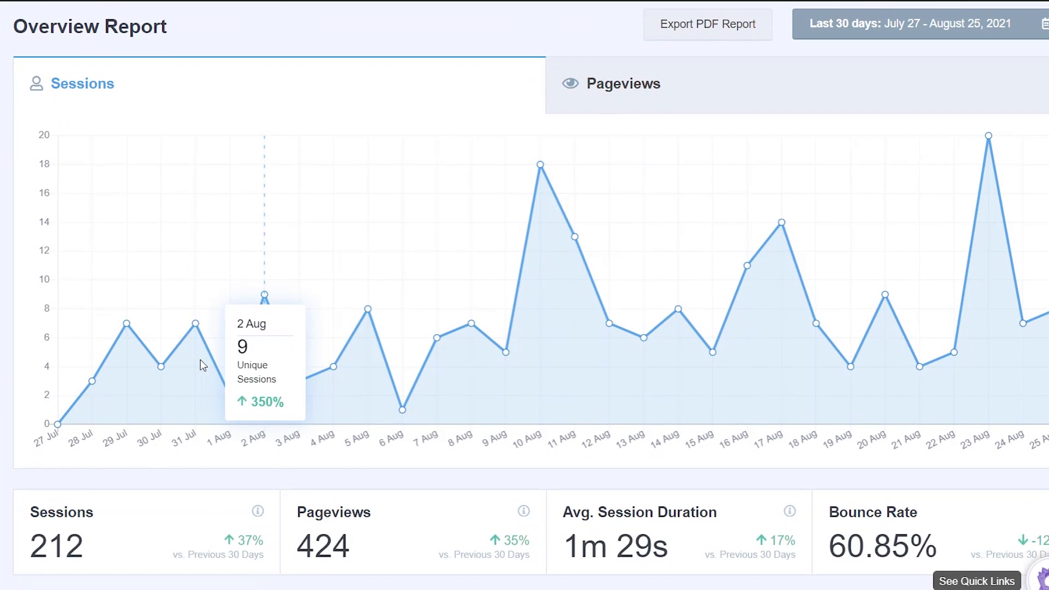
mouse_move(613, 101)
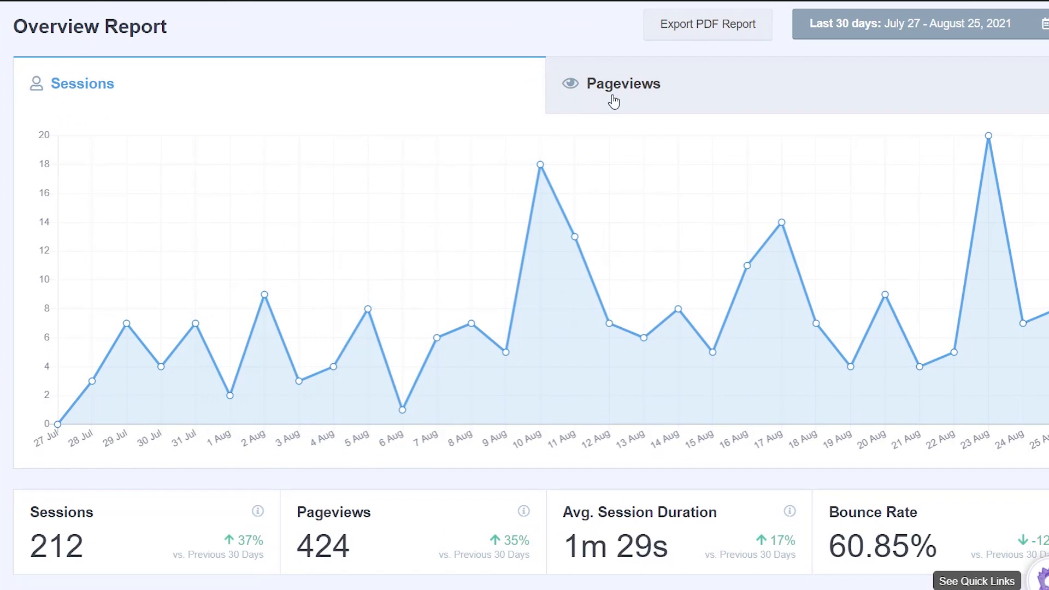
scroll(down, 3)
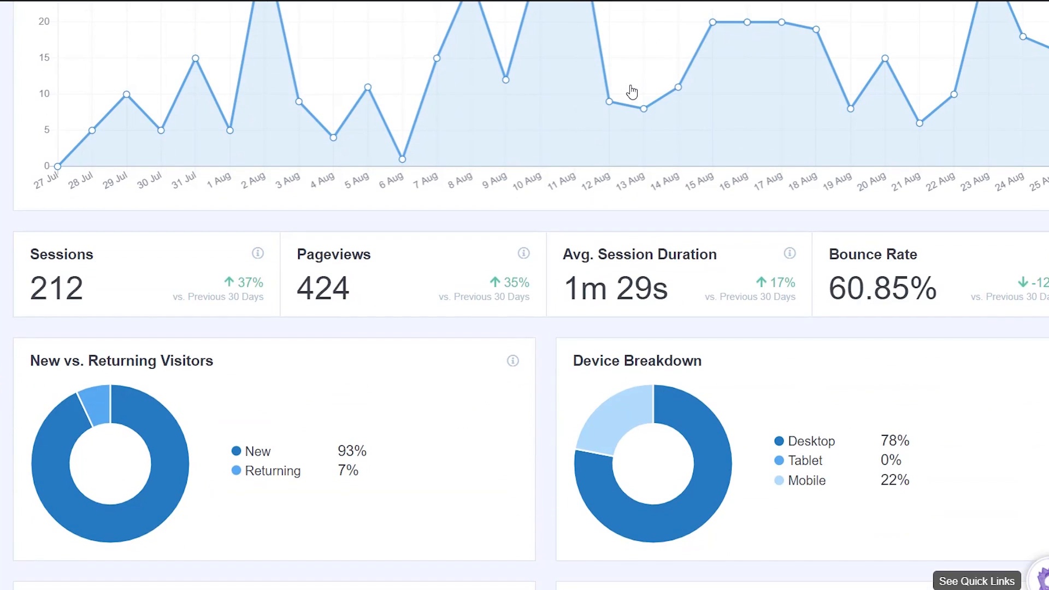
scroll(down, 3)
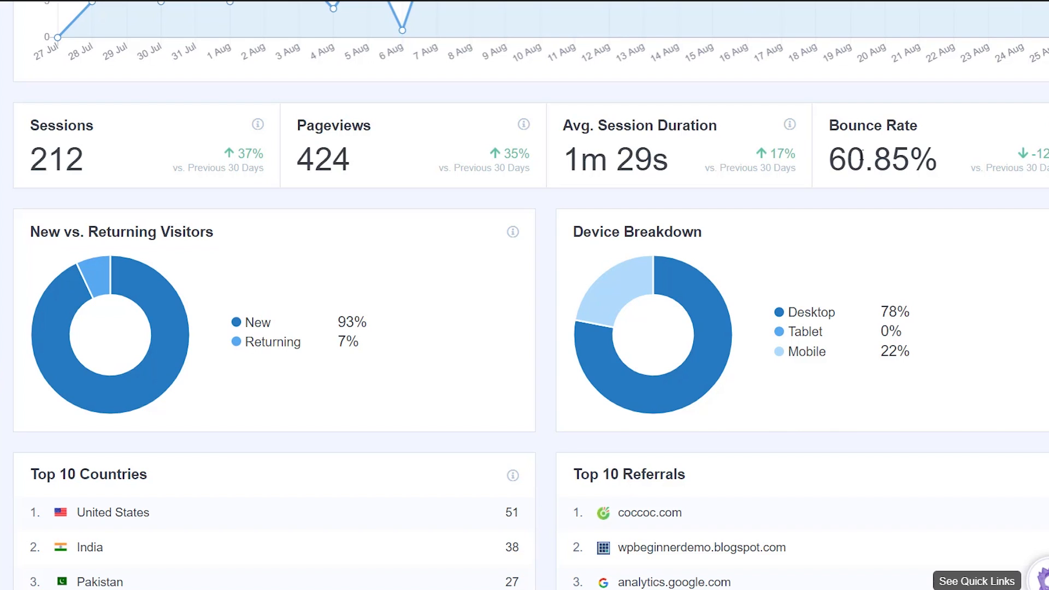
scroll(down, 3)
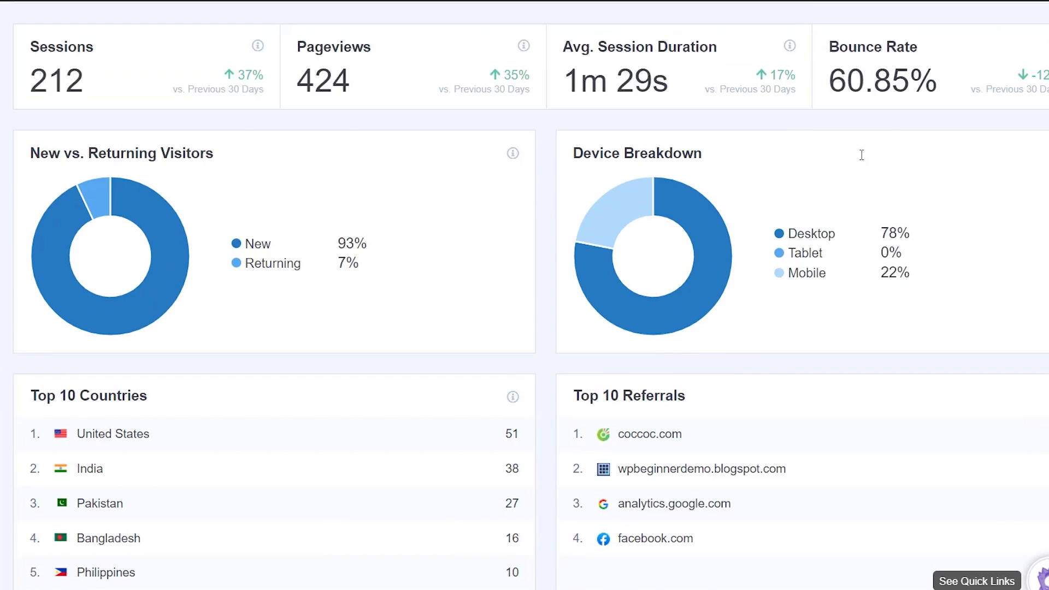
scroll(down, 3)
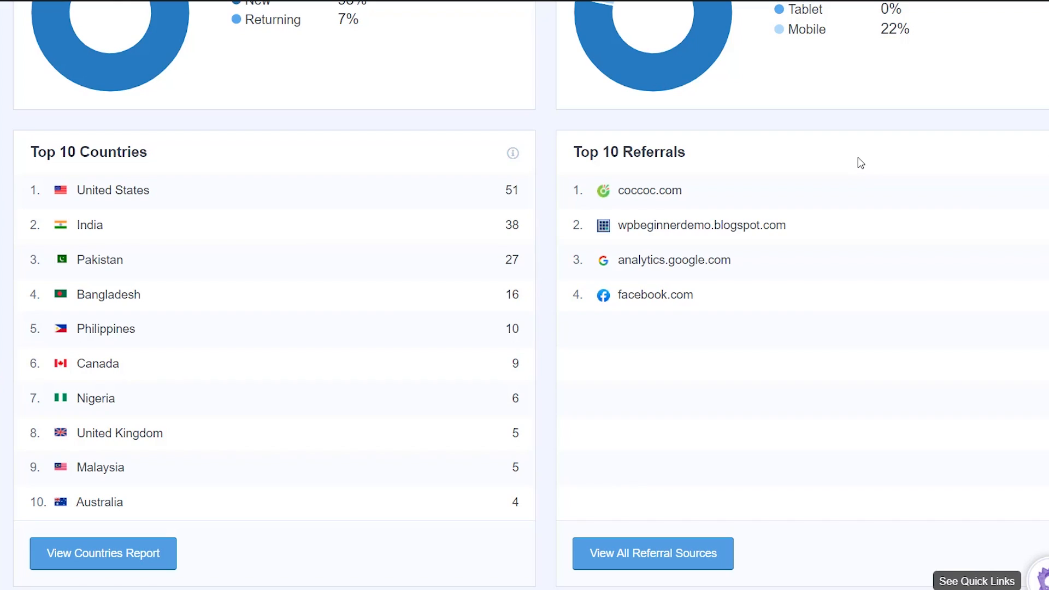
click(407, 14)
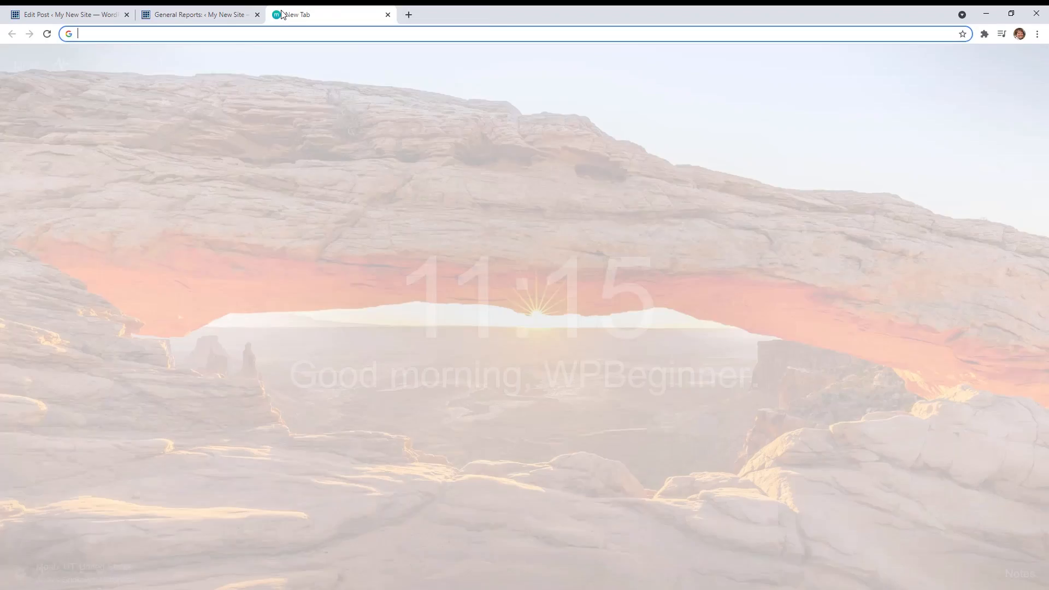